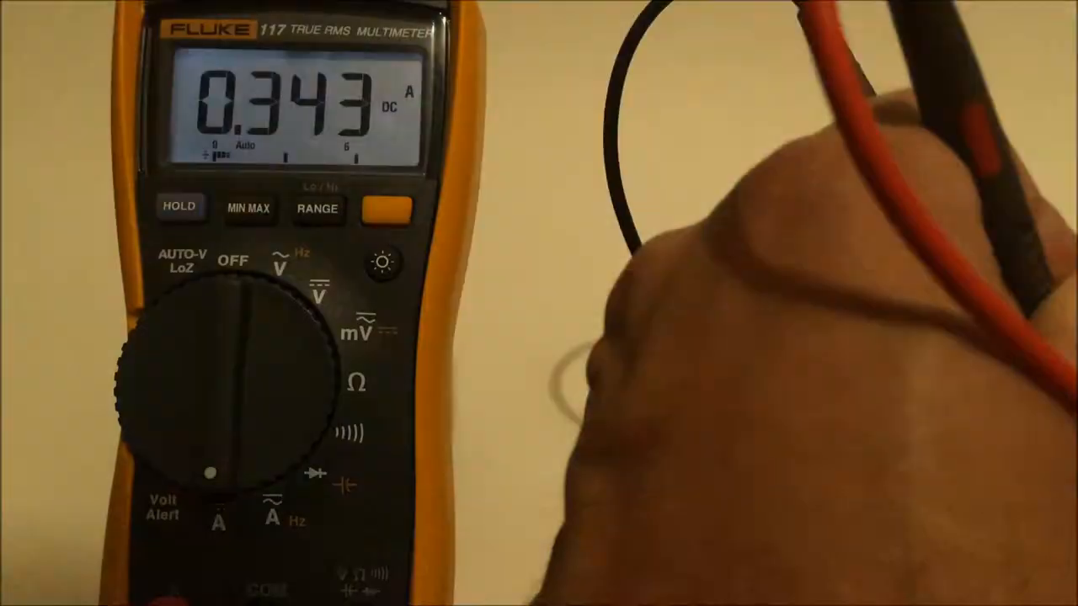
click(179, 207)
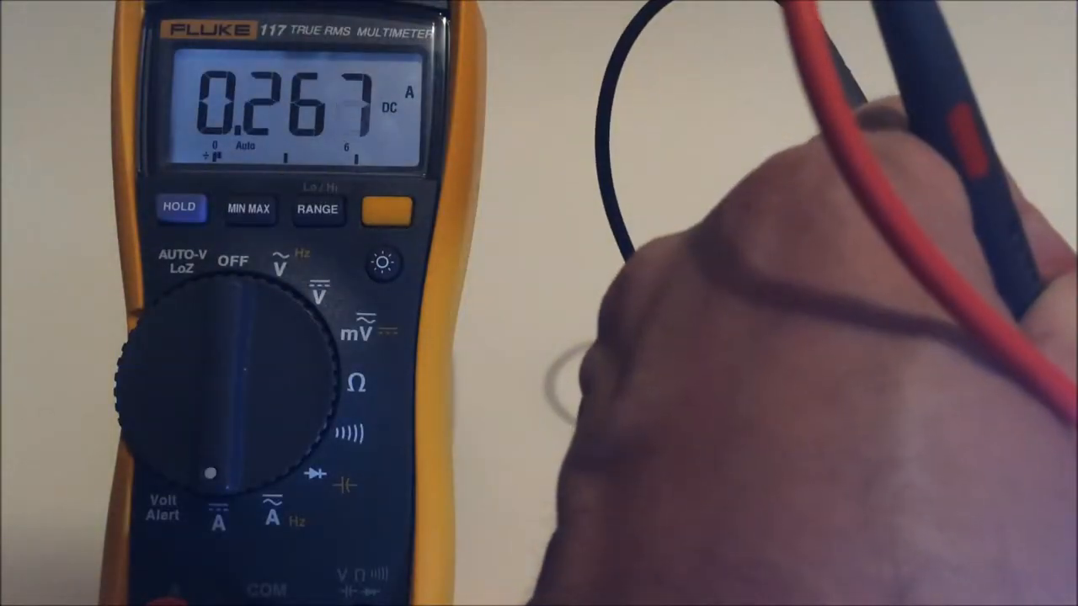